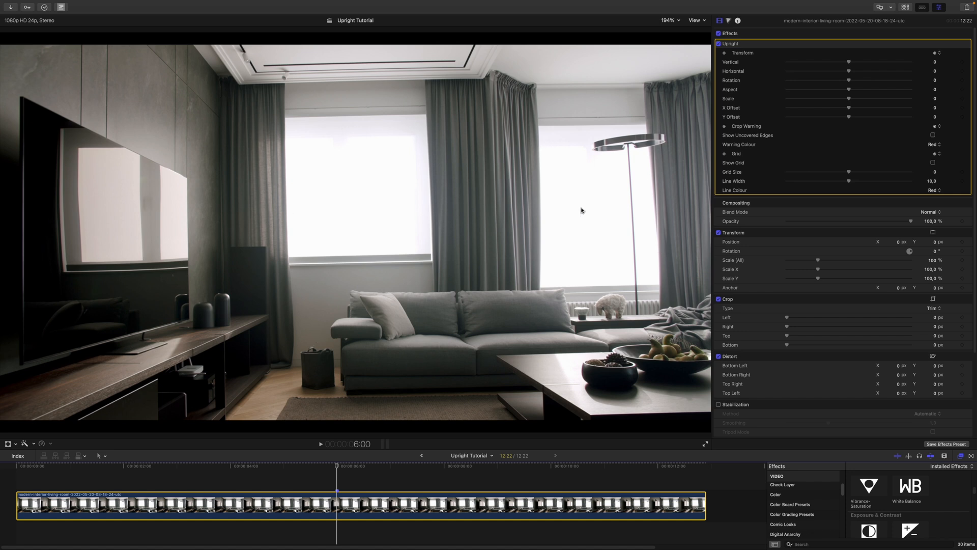
mouse_move(332, 286)
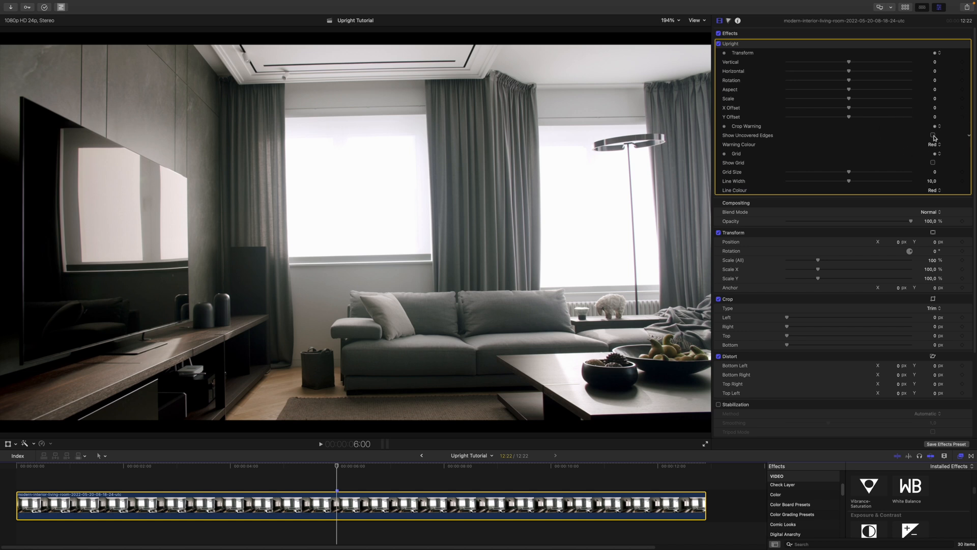
Turn on Show Uncovered Edges in the Upright effect's Crop Warning section.
click(933, 135)
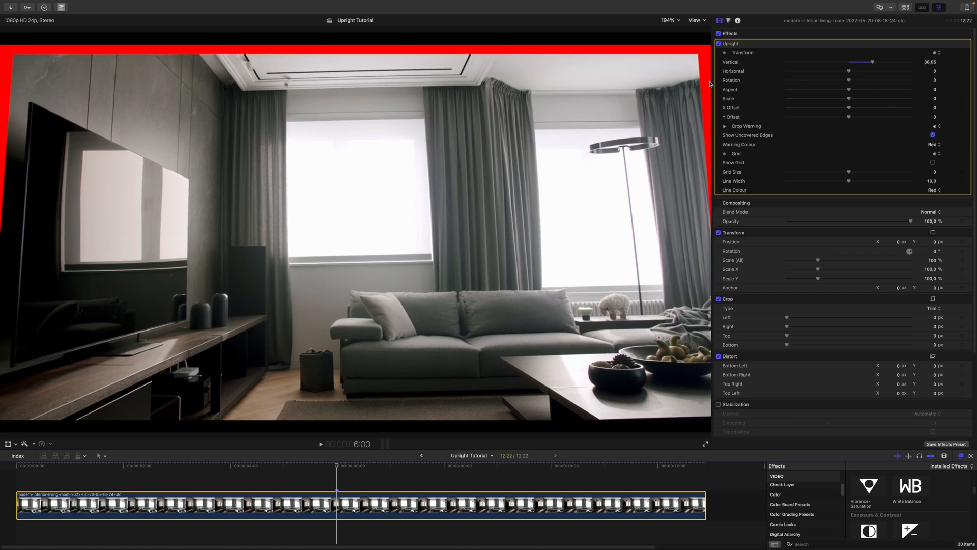
mouse_move(691, 50)
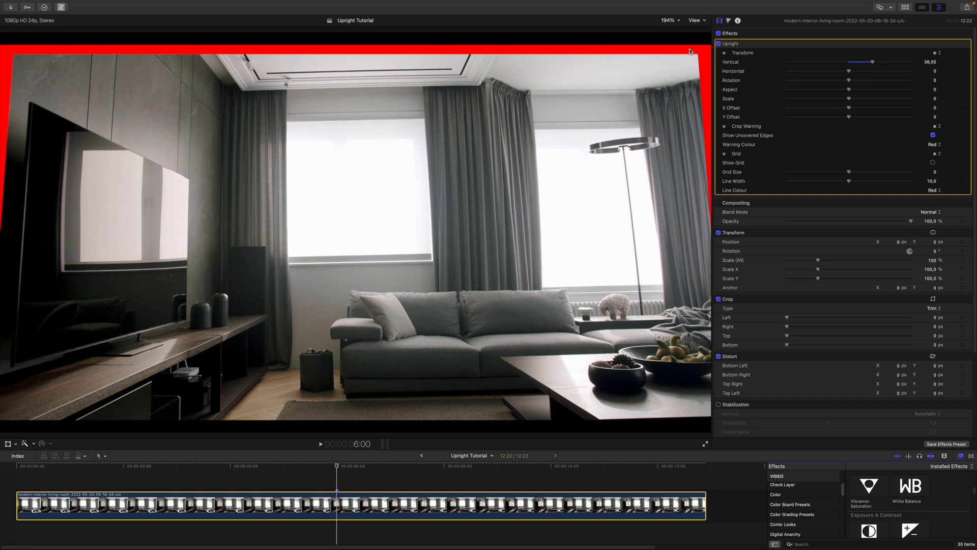
mouse_move(698, 89)
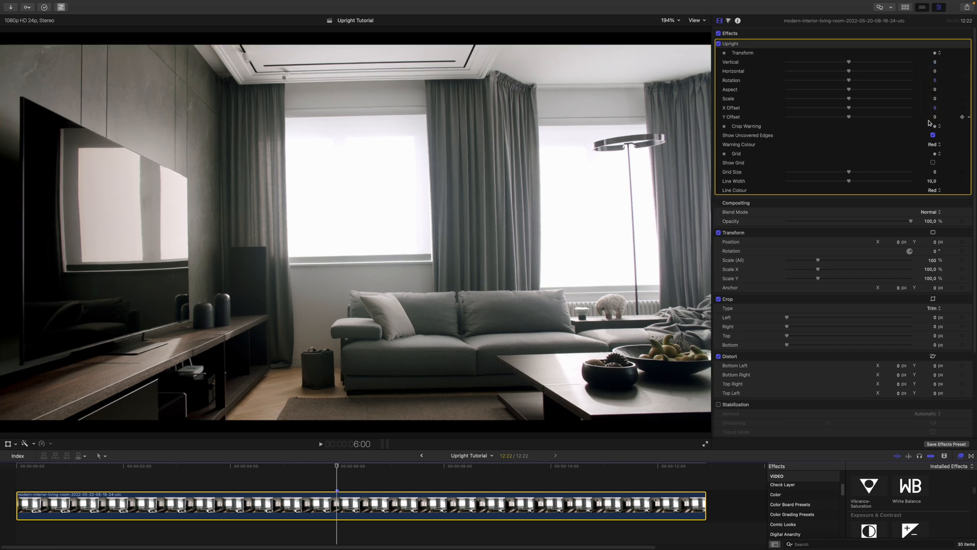
Show the Upright alignment grid with grid size -53.39 and line width 2.86.
click(934, 163)
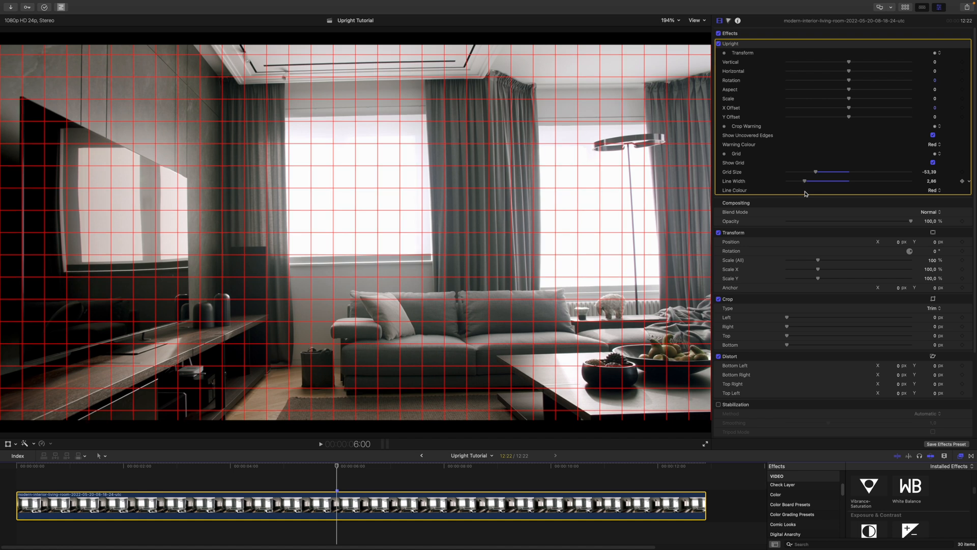
click(933, 189)
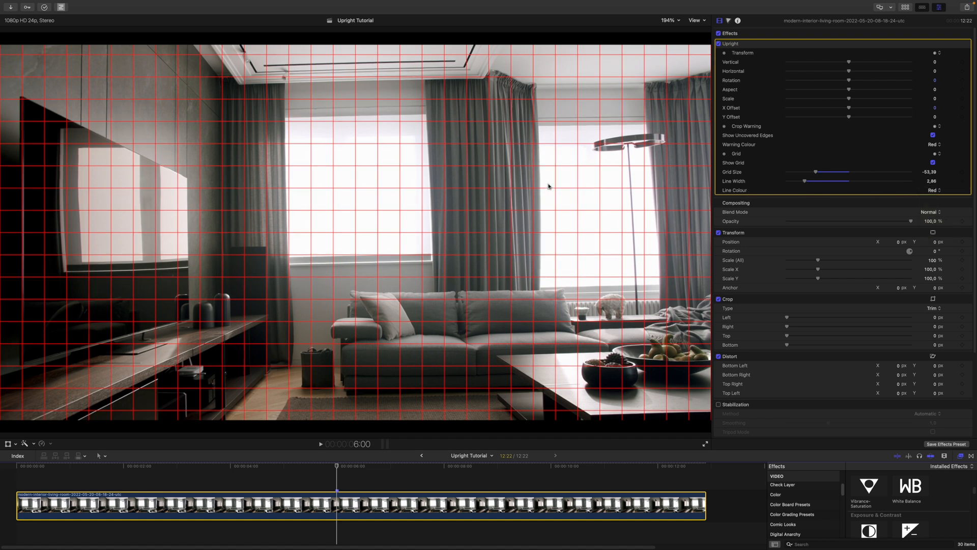
mouse_move(481, 222)
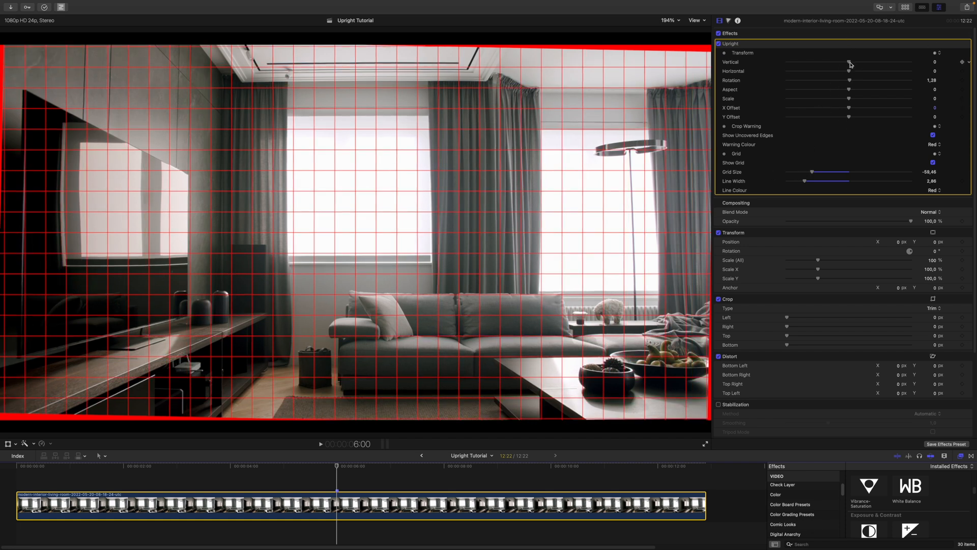
Correct the room's vertical perspective tilt so walls and curtains match the grid.
drag(860, 62, 848, 62)
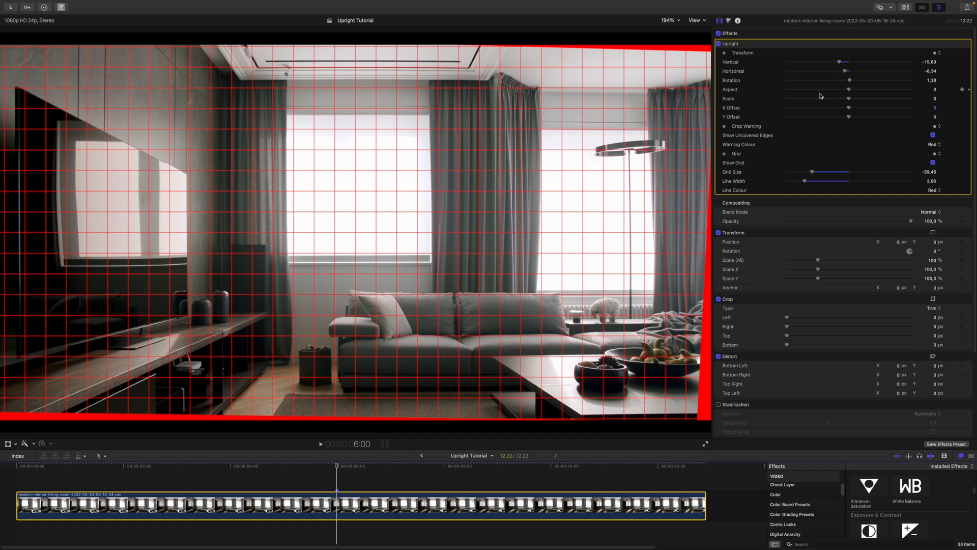
mouse_move(526, 434)
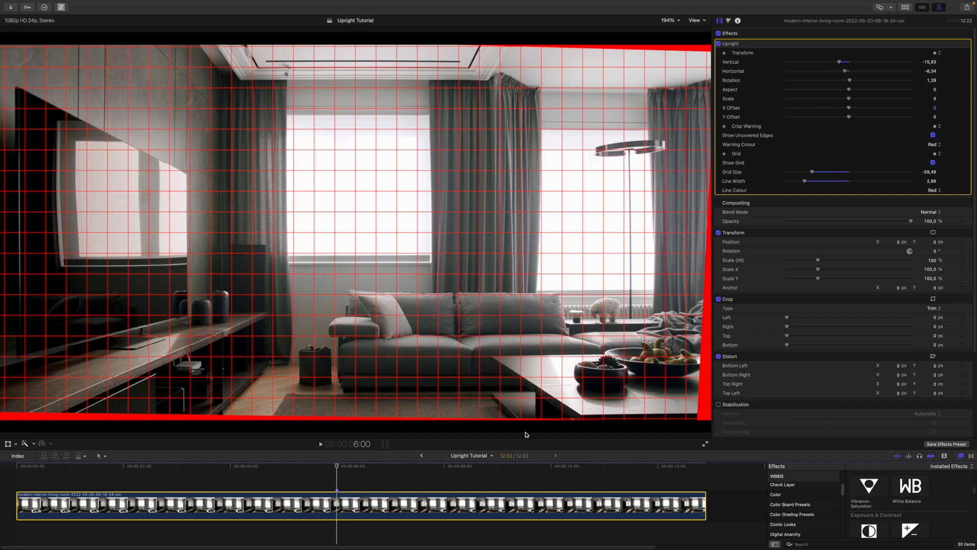
mouse_move(851, 106)
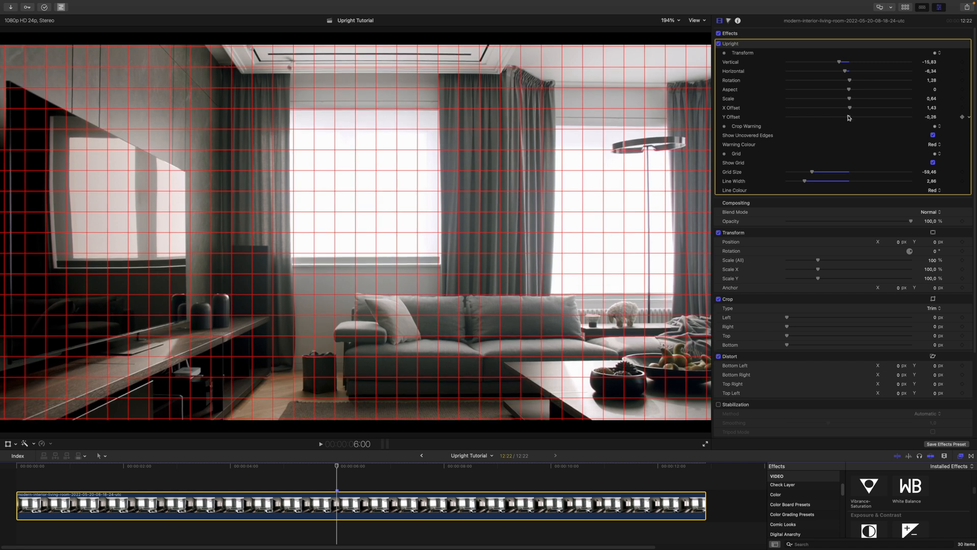
Shift the image vertically to Y offset -3.42 to hide the uncovered edges.
drag(849, 117, 848, 117)
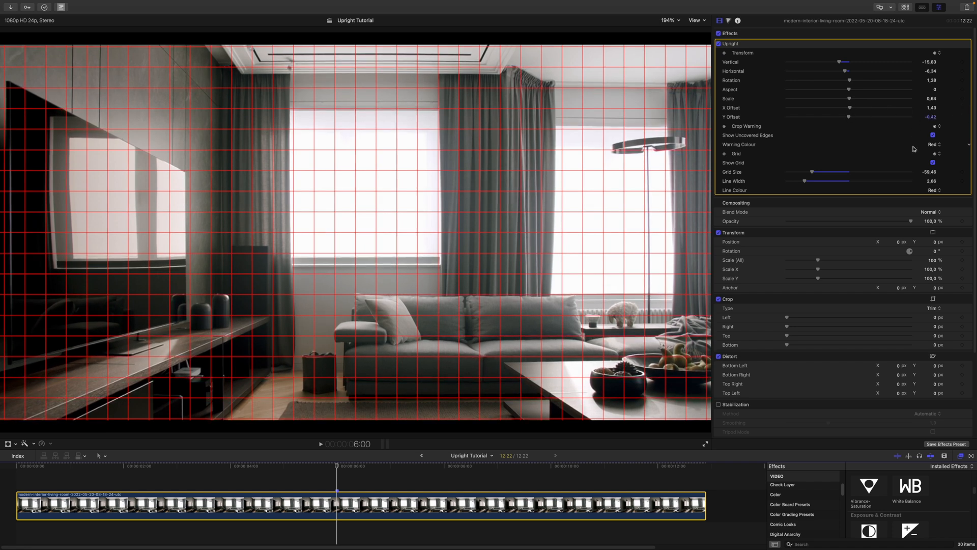
Hide the grid, then toggle Upright off and back on to compare before and after.
click(933, 153)
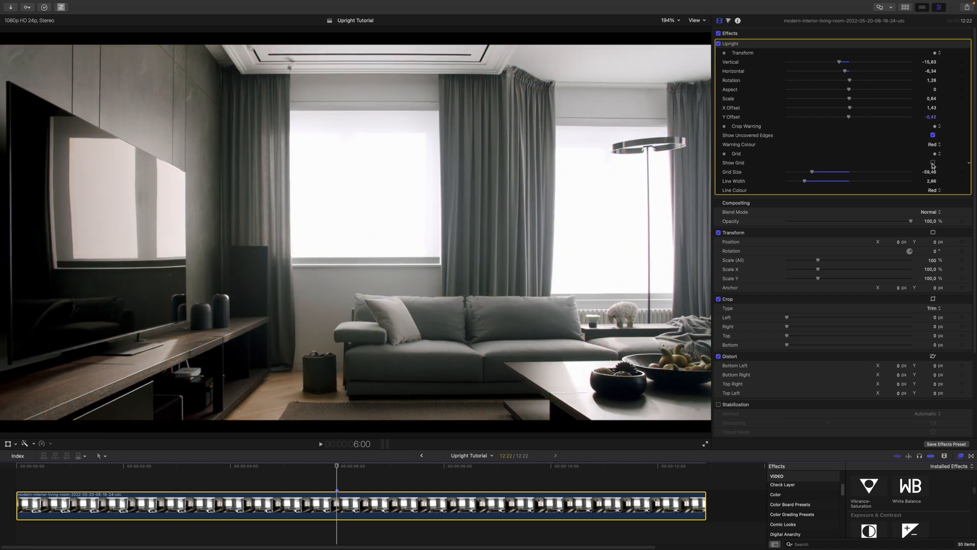
mouse_move(730, 44)
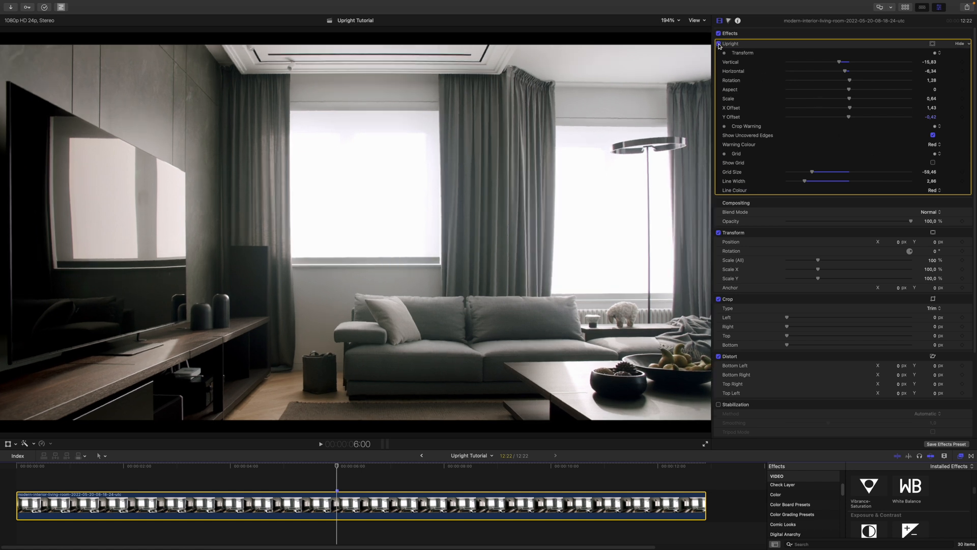
click(695, 20)
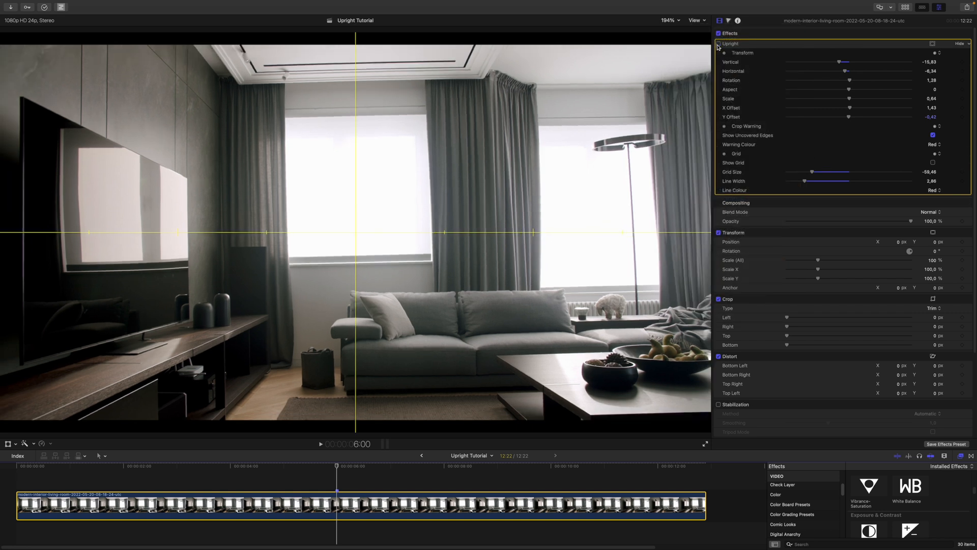
click(719, 42)
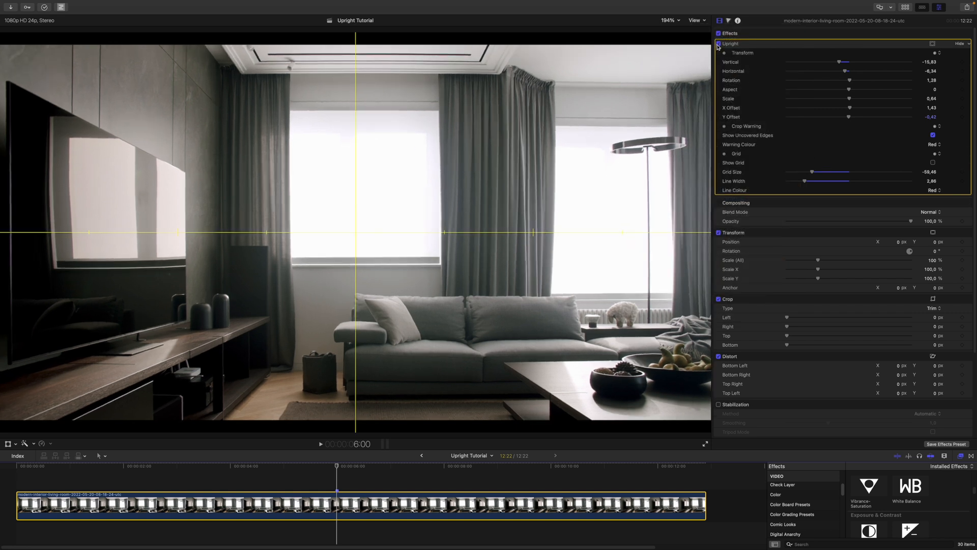